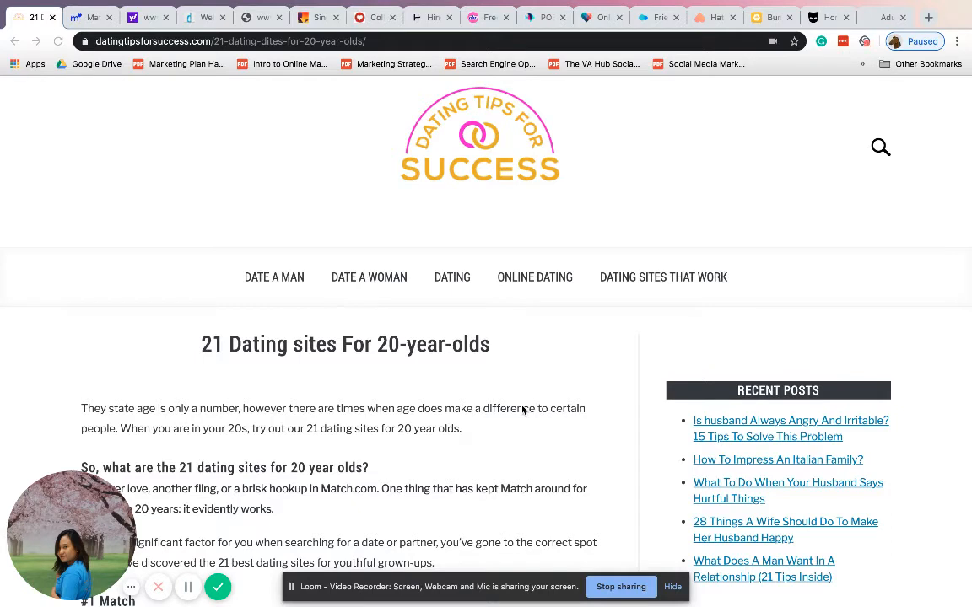
Scroll the dating-sites article, then switch to the match.com site
{"action": "scroll", "scroll_direction": "down", "scroll_amount": 3}
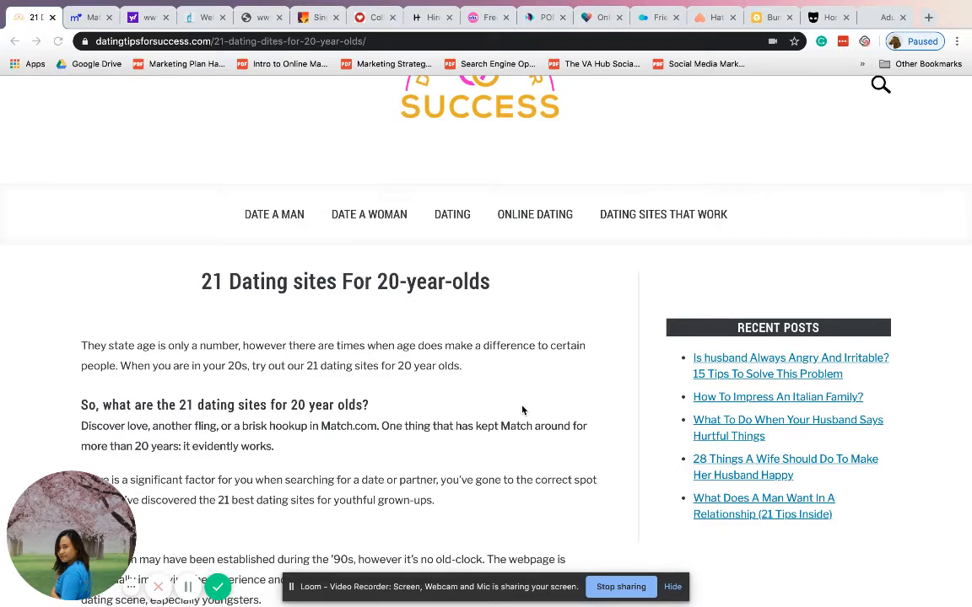
{"action": "left_click", "coordinate": [91, 17]}
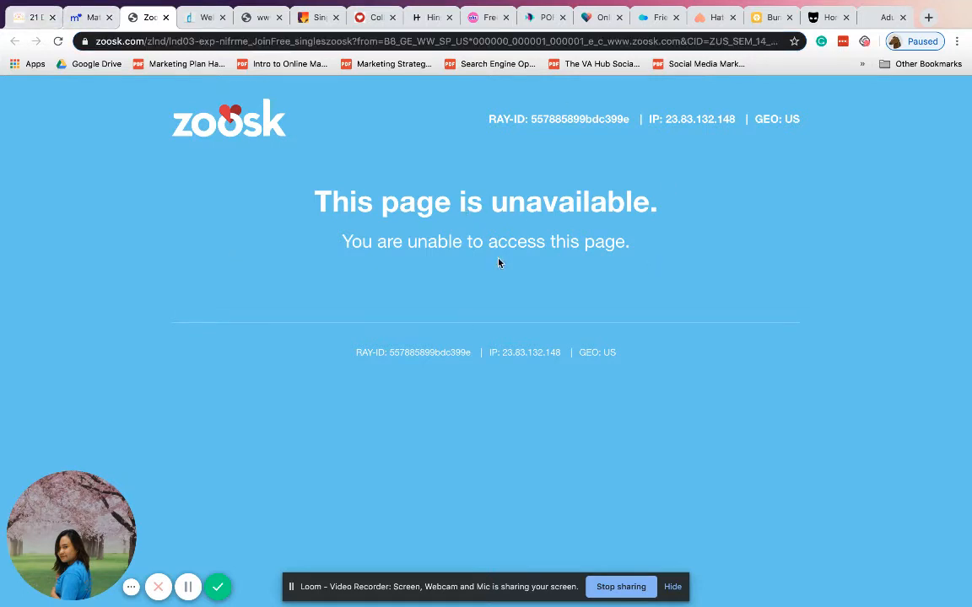
{"action": "left_click", "coordinate": [91, 17]}
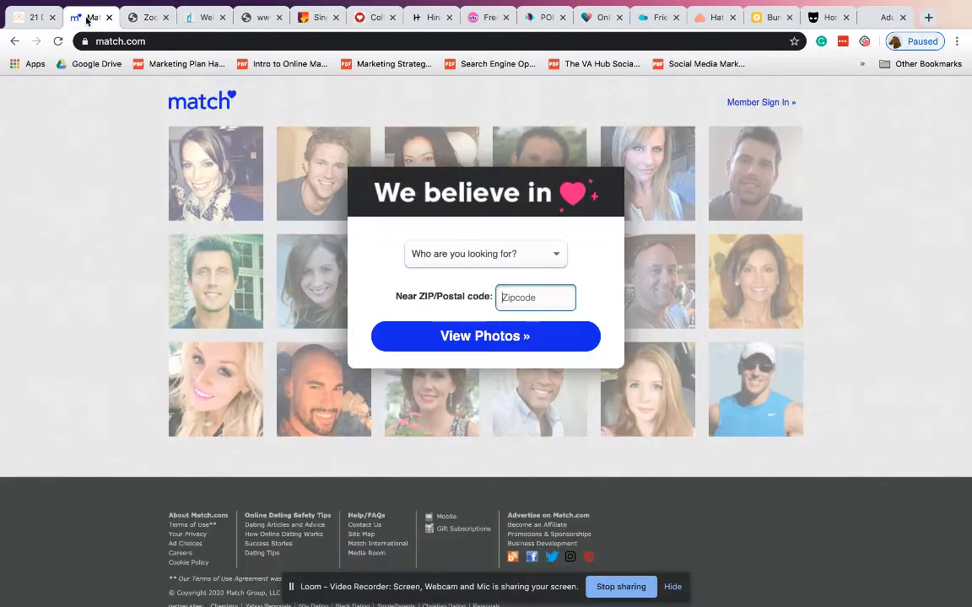
{"action": "left_click", "coordinate": [149, 16]}
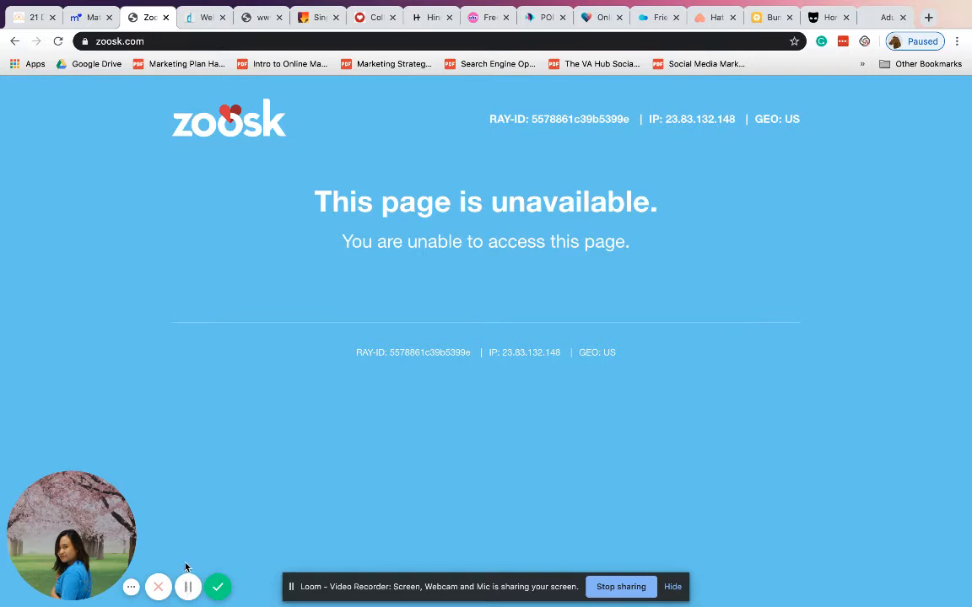
View datemyschool's verified alumni front page and its features, then move to University Love Connection
{"action": "left_click", "coordinate": [206, 17]}
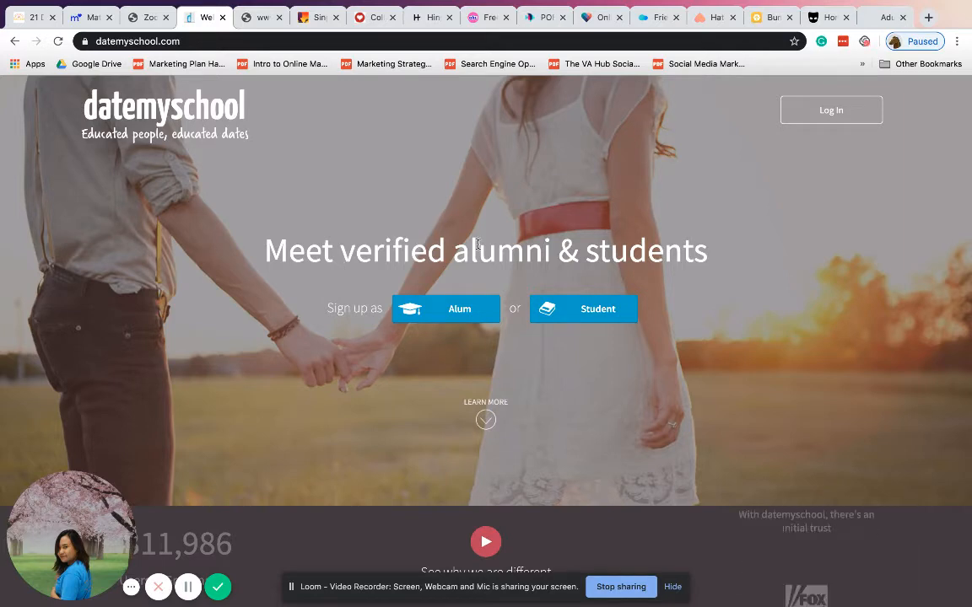
{"action": "scroll", "scroll_direction": "down", "scroll_amount": 3}
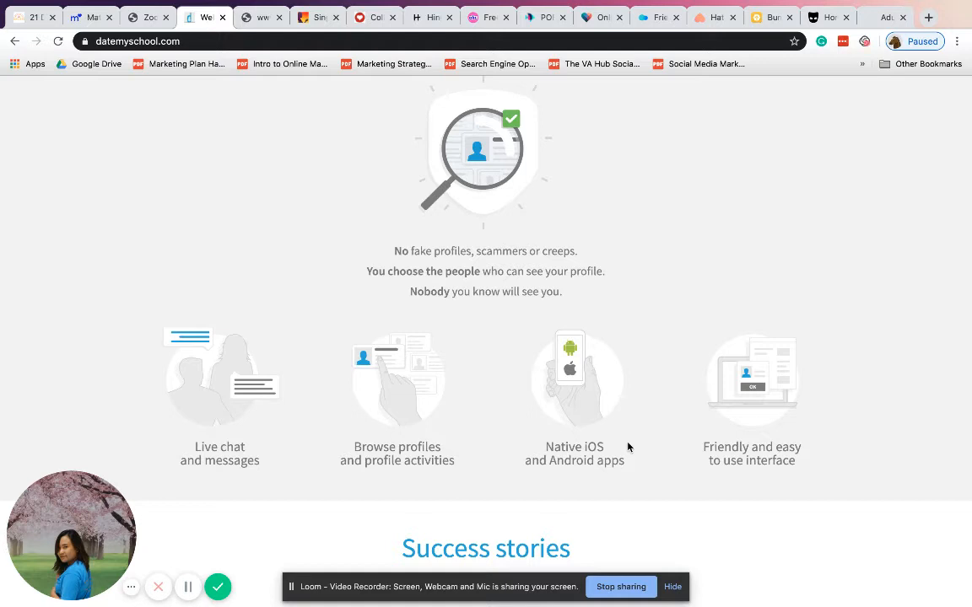
{"action": "mouse_move", "coordinate": [634, 402]}
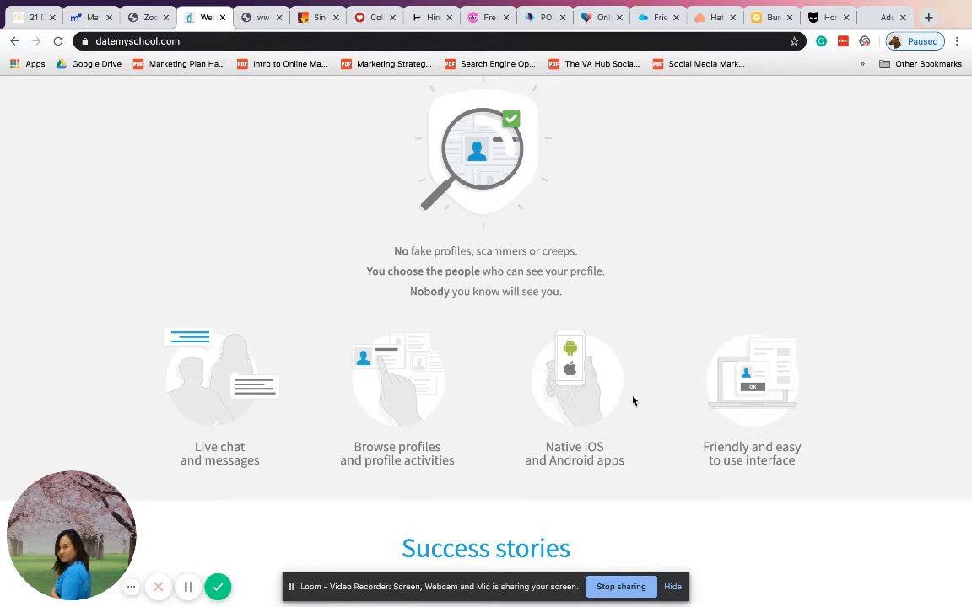
{"action": "left_click", "coordinate": [260, 17]}
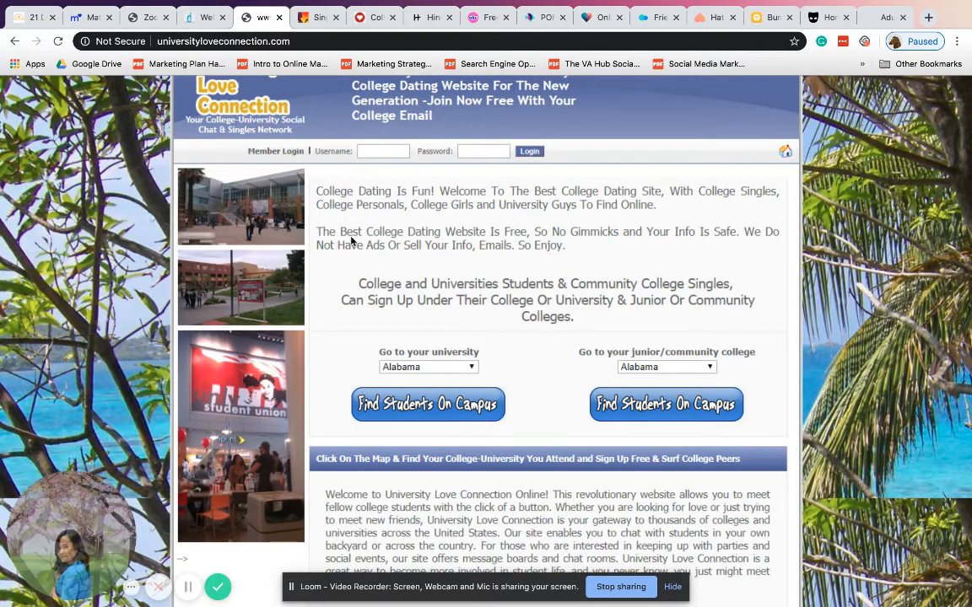
Switch from University Love Connection to the SinglesAroundMe site
{"action": "left_click", "coordinate": [317, 17]}
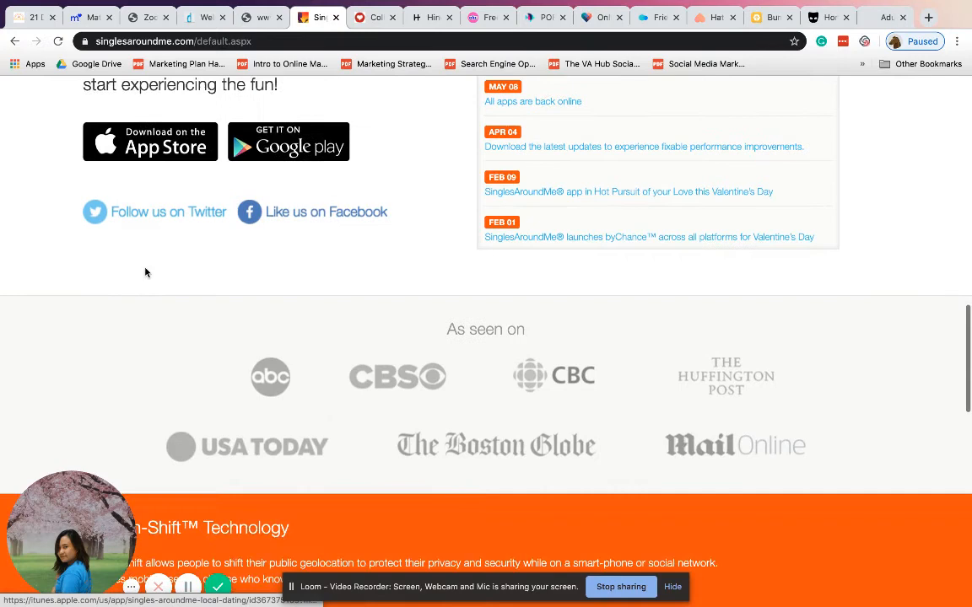
Browse SinglesAroundMe's press mentions and new singles, then switch to College Passions
{"action": "scroll", "scroll_direction": "up", "scroll_amount": 3}
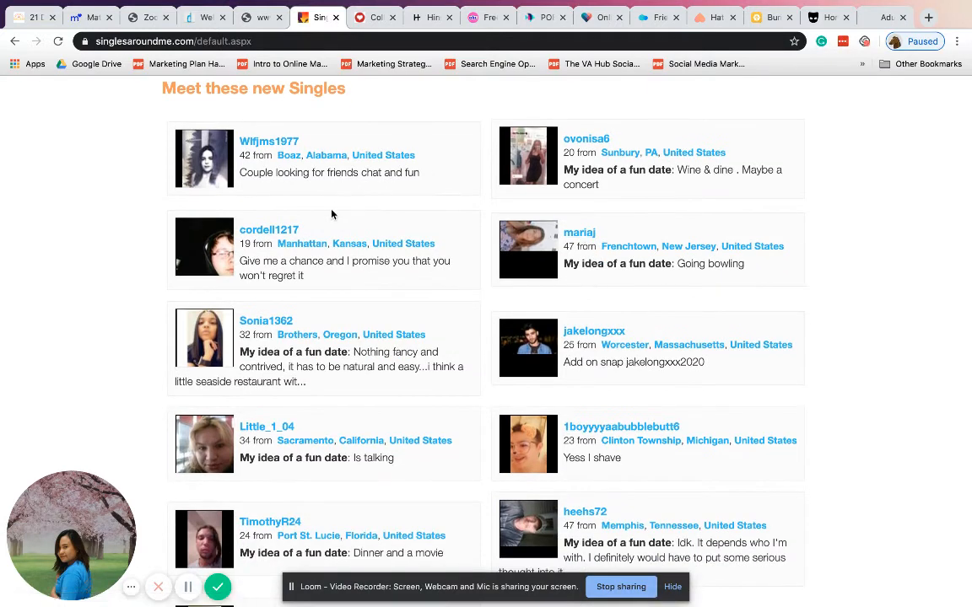
{"action": "mouse_move", "coordinate": [554, 370]}
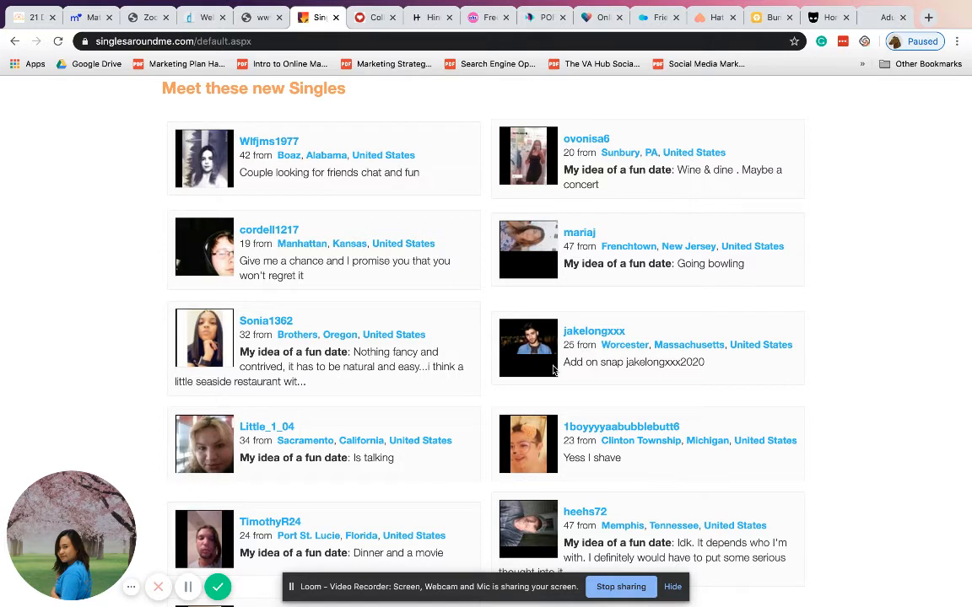
{"action": "left_click", "coordinate": [374, 17]}
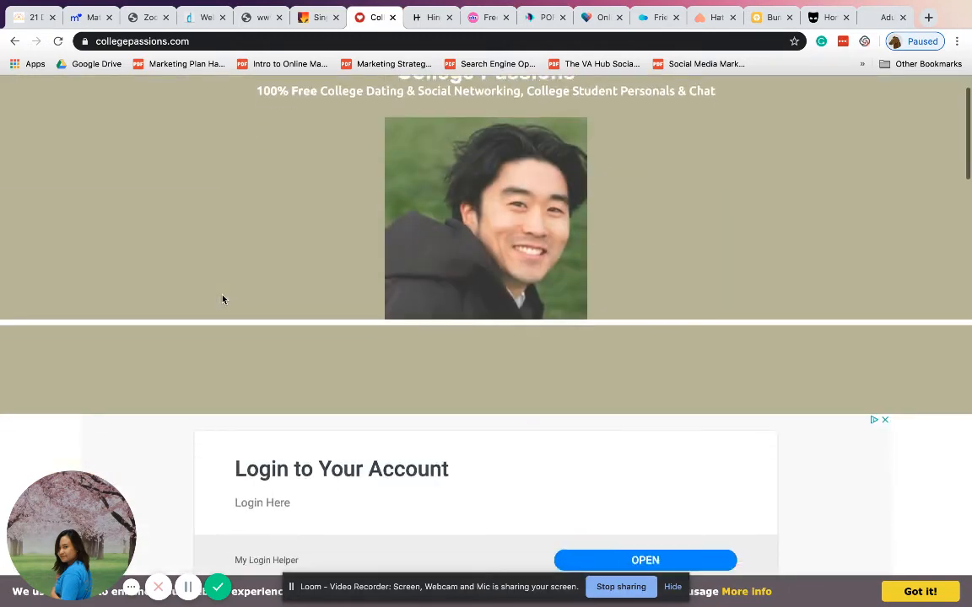
Go through the College Passions welcome page to its online members, then switch to Hinge
{"action": "scroll", "scroll_direction": "up", "scroll_amount": 3}
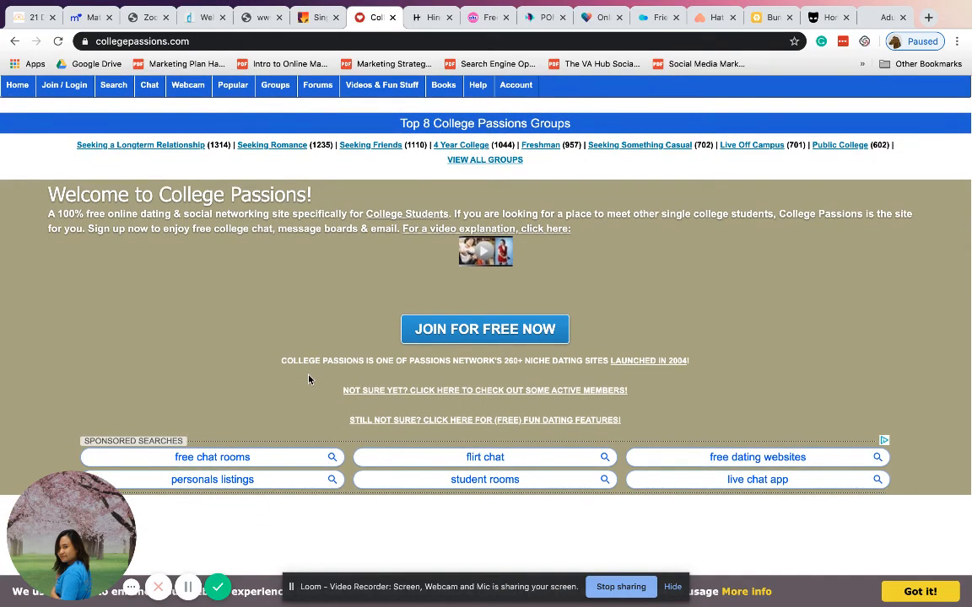
{"action": "scroll", "scroll_direction": "down", "scroll_amount": 3}
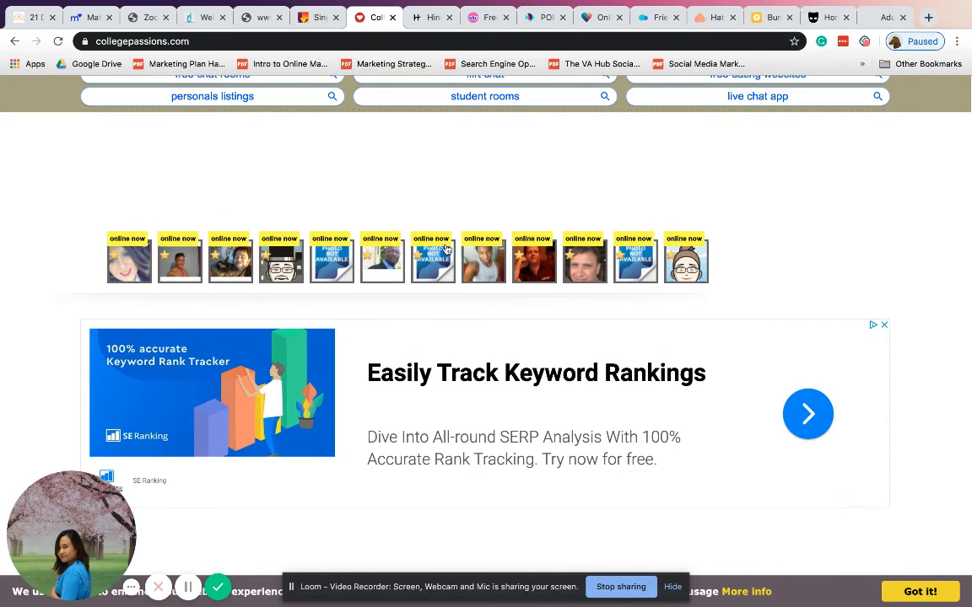
{"action": "left_click", "coordinate": [431, 17]}
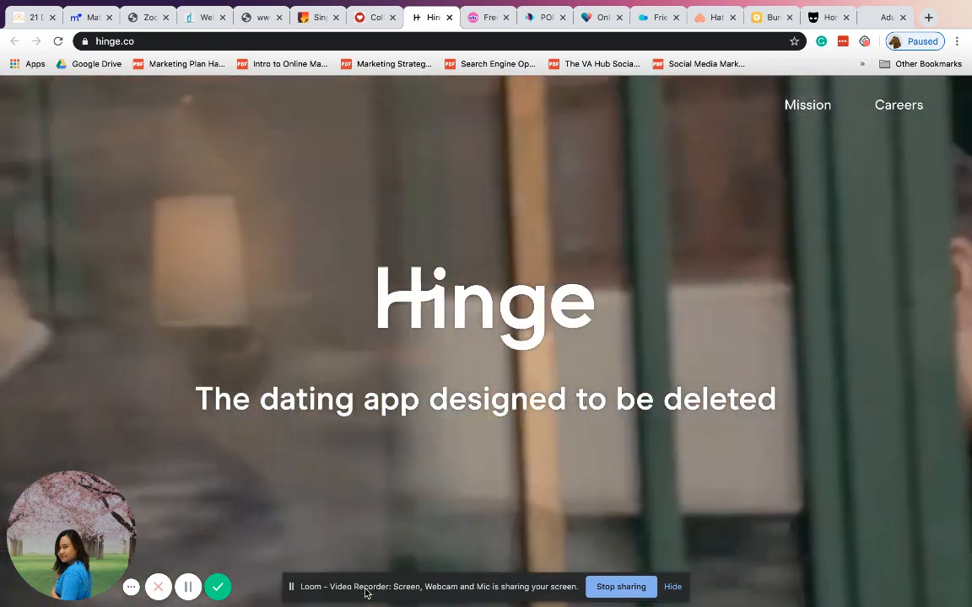